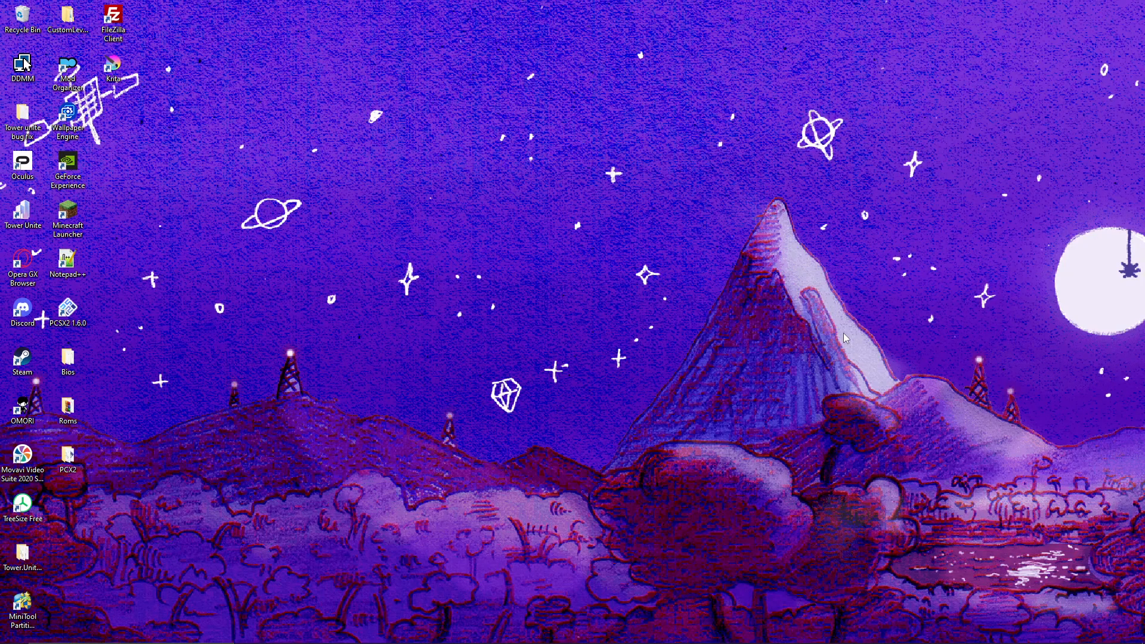
Bring up the Run dialog and enter %localappdata%\Tower\Saved\Config\WindowsNoEditor.
{"action": "key", "text": "Win+r"}
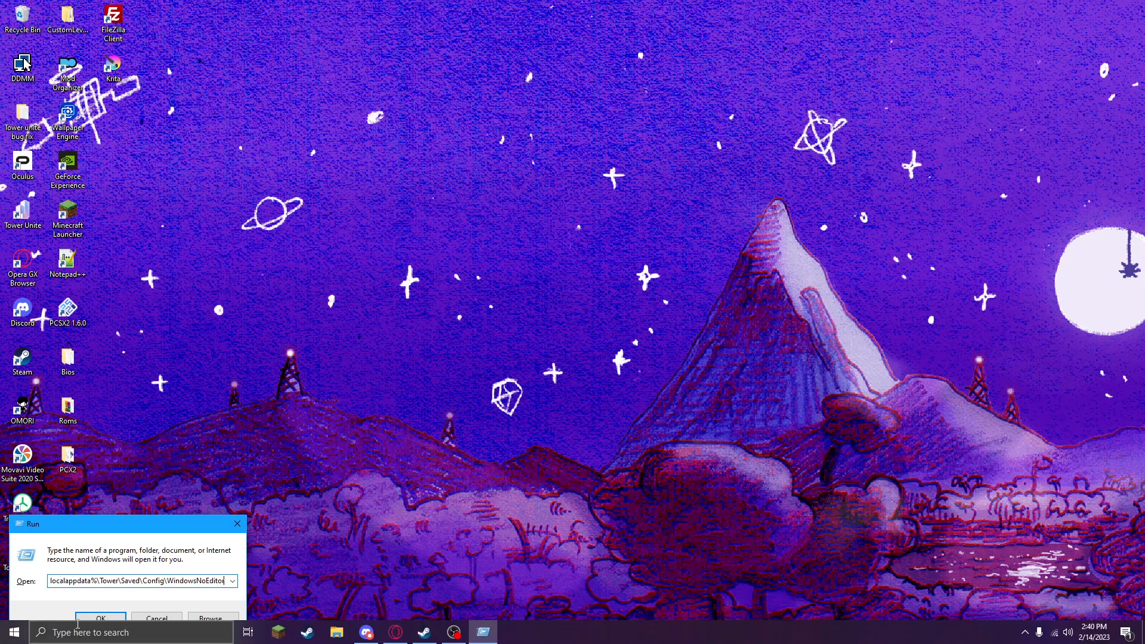
Open Tower's WindowsNoEditor folder, create a 'TowerServer' text document, and select the existing TowerServer file.
{"action": "left_click", "coordinate": [101, 618]}
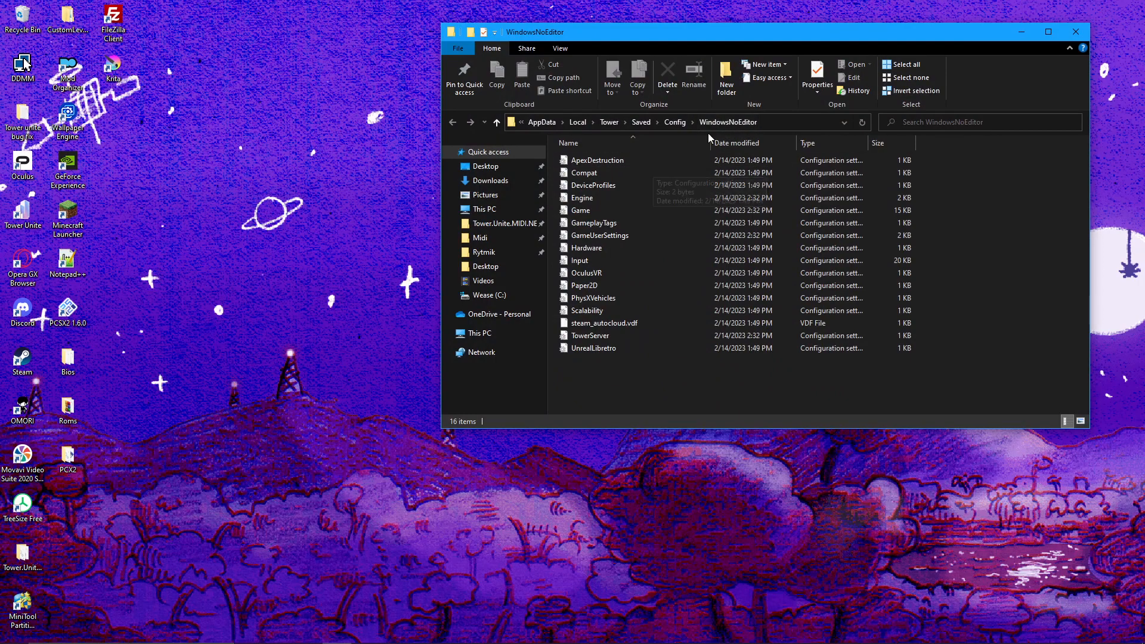
{"action": "mouse_move", "coordinate": [652, 189]}
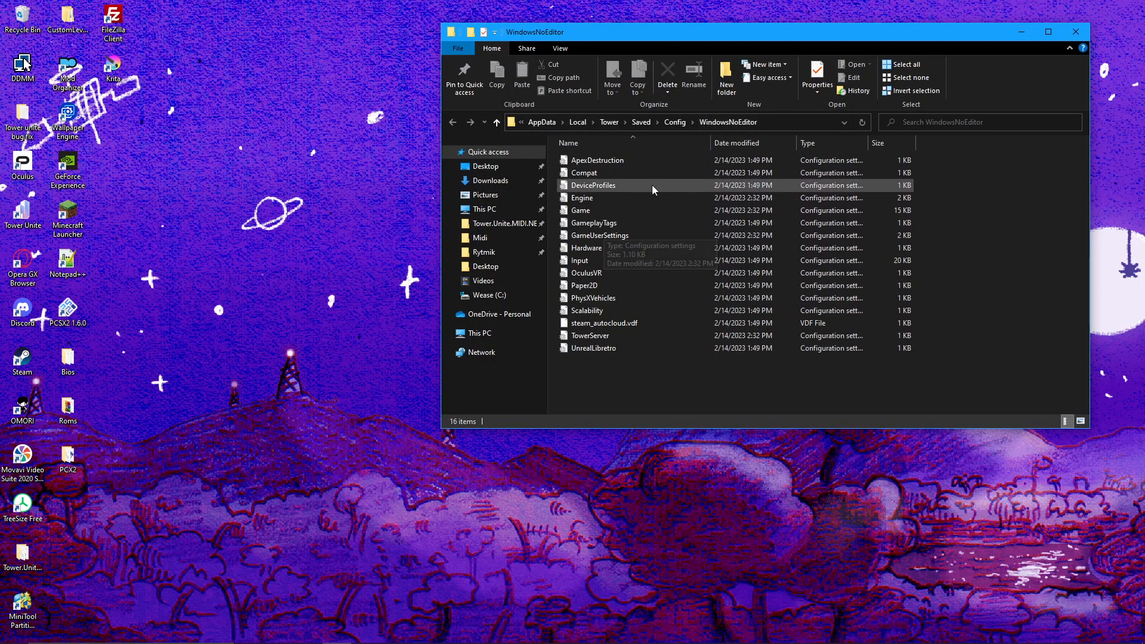
{"action": "mouse_move", "coordinate": [643, 335]}
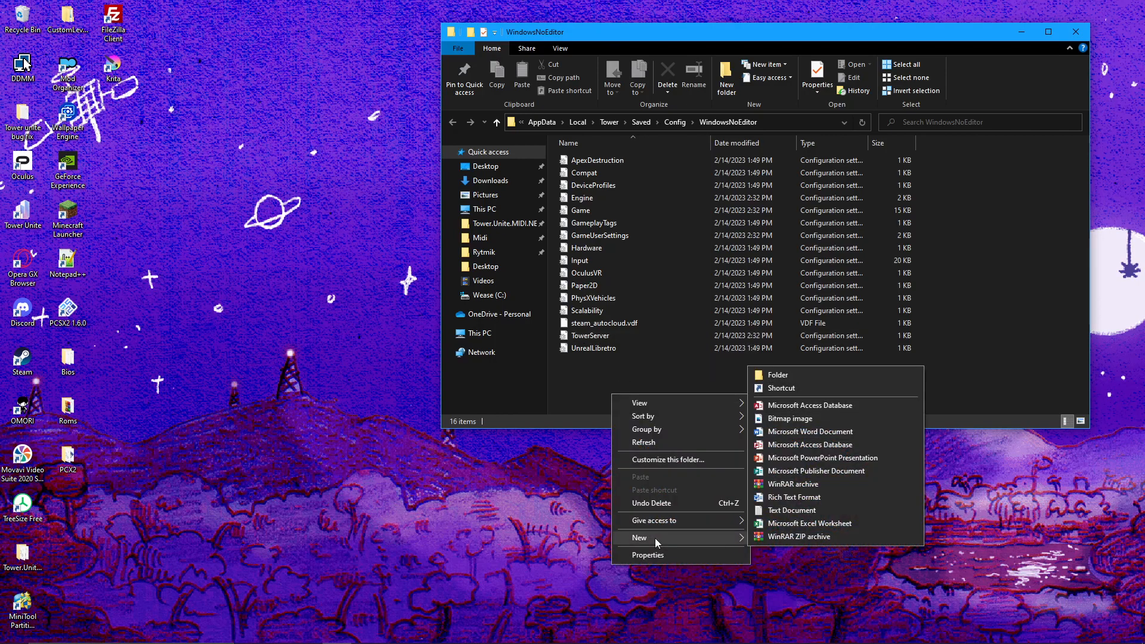
{"action": "left_click", "coordinate": [792, 510]}
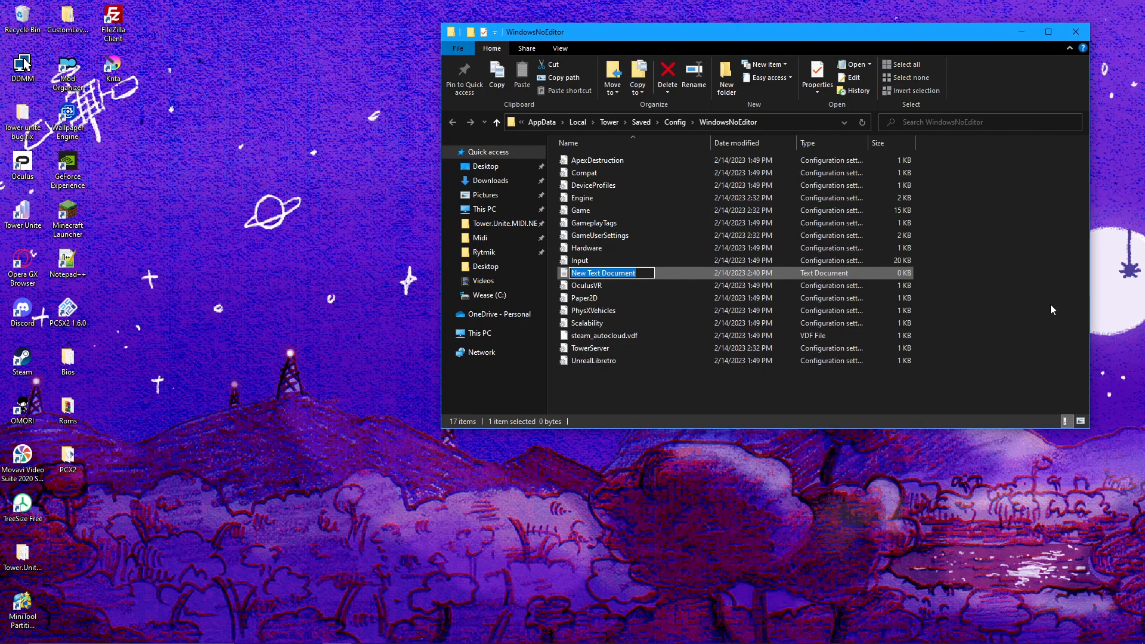
{"action": "type", "text": "TowerServer"}
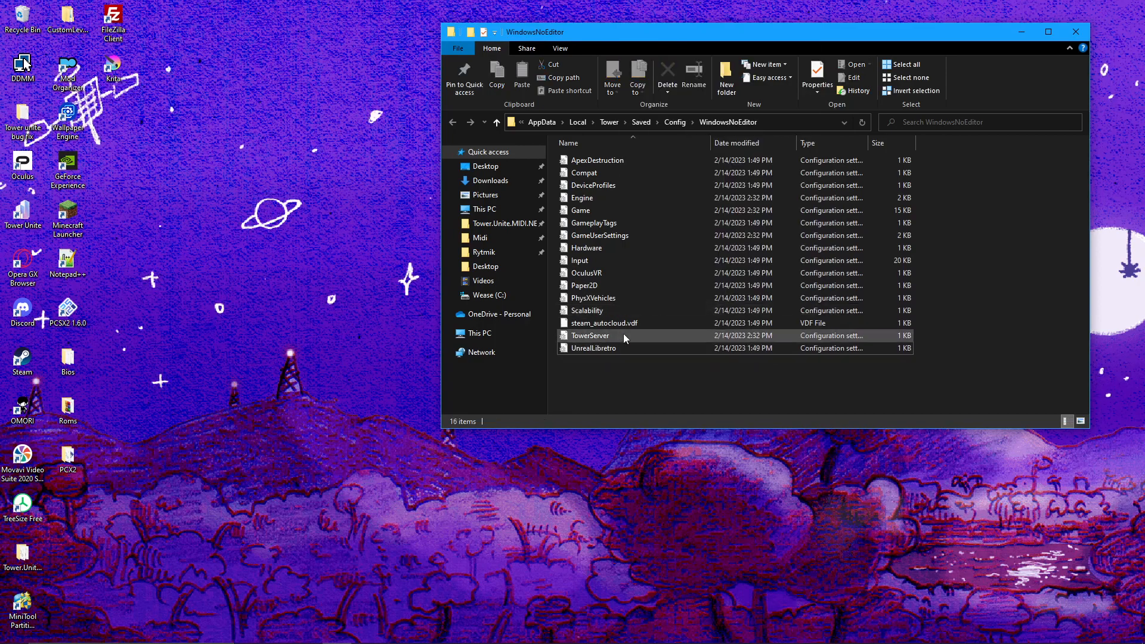
{"action": "left_click", "coordinate": [590, 335]}
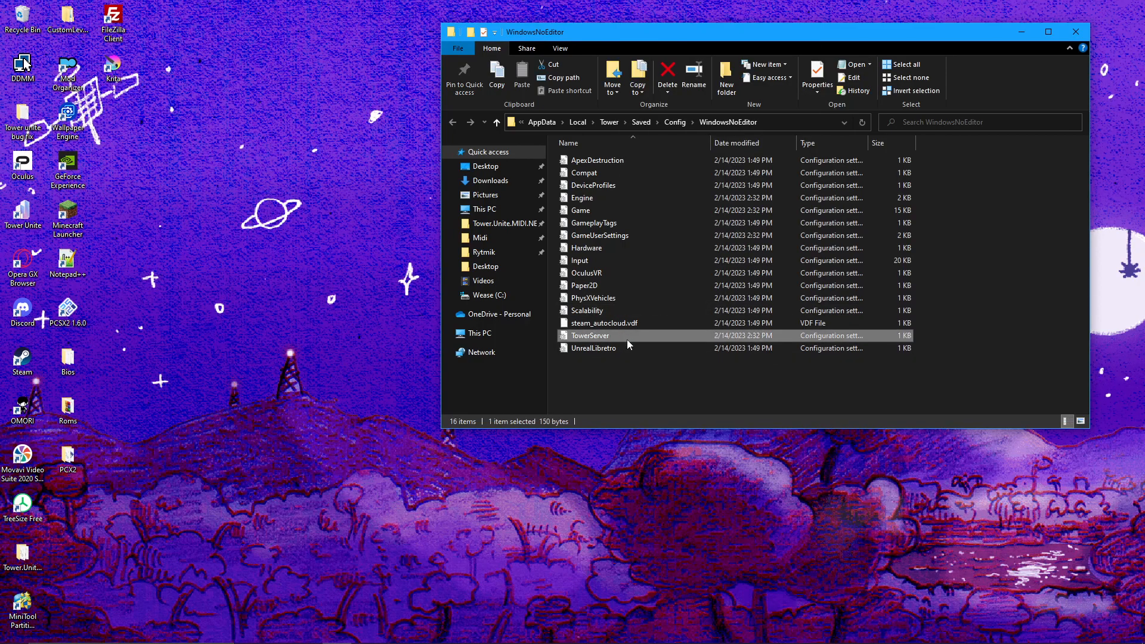
Open TowerServer in Notepad showing its AdminSteamID list, then switch to the steamid.io browser window.
{"action": "double_click", "coordinate": [589, 335]}
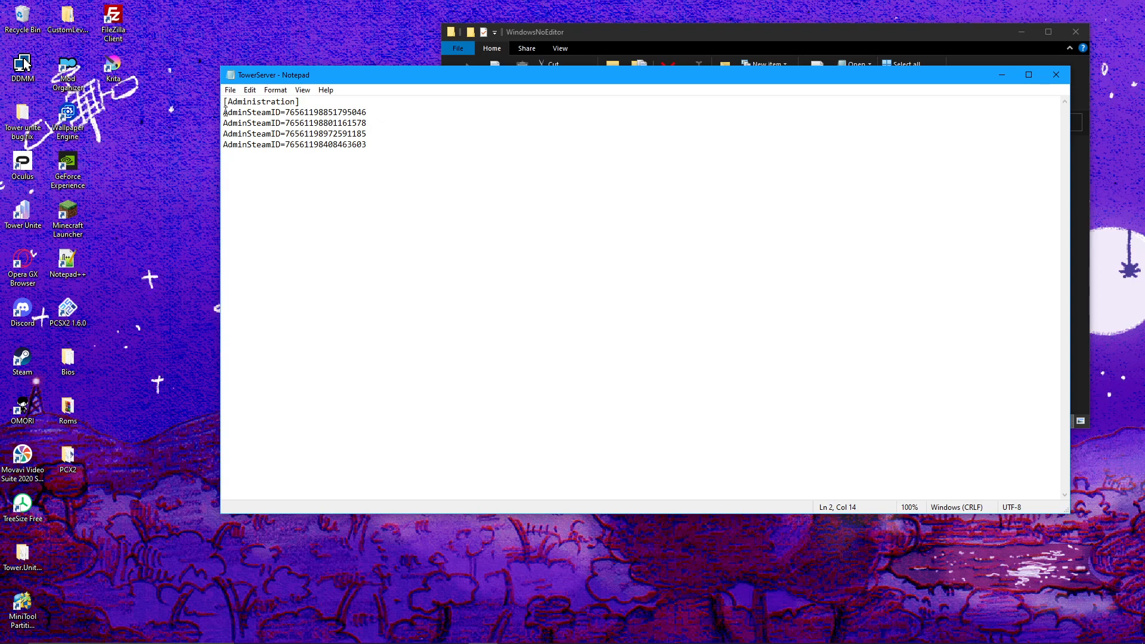
{"action": "mouse_move", "coordinate": [618, 182]}
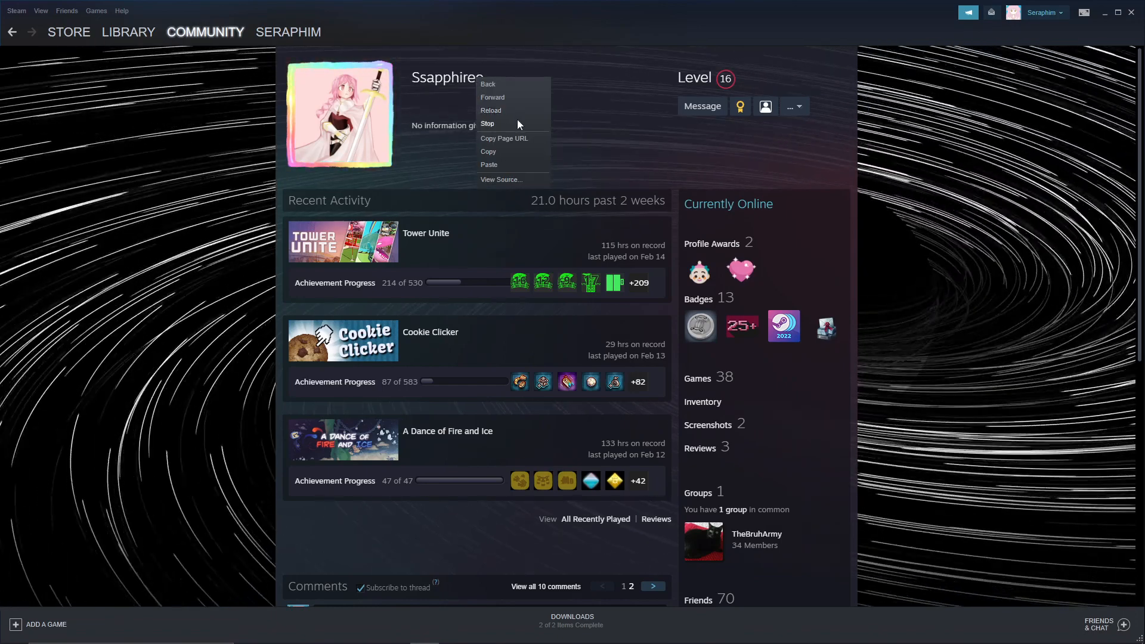
{"action": "key", "text": "alt+tab"}
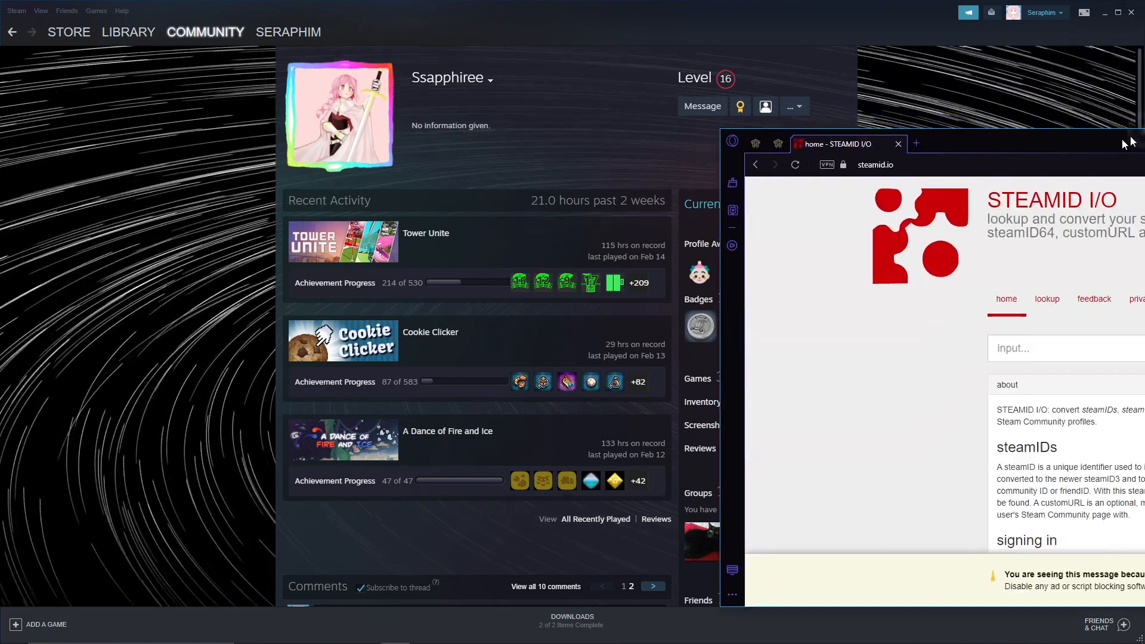
Look up the friend's profile URL on STEAMID I/O and select their steamID64 number.
{"action": "left_click", "coordinate": [1116, 143]}
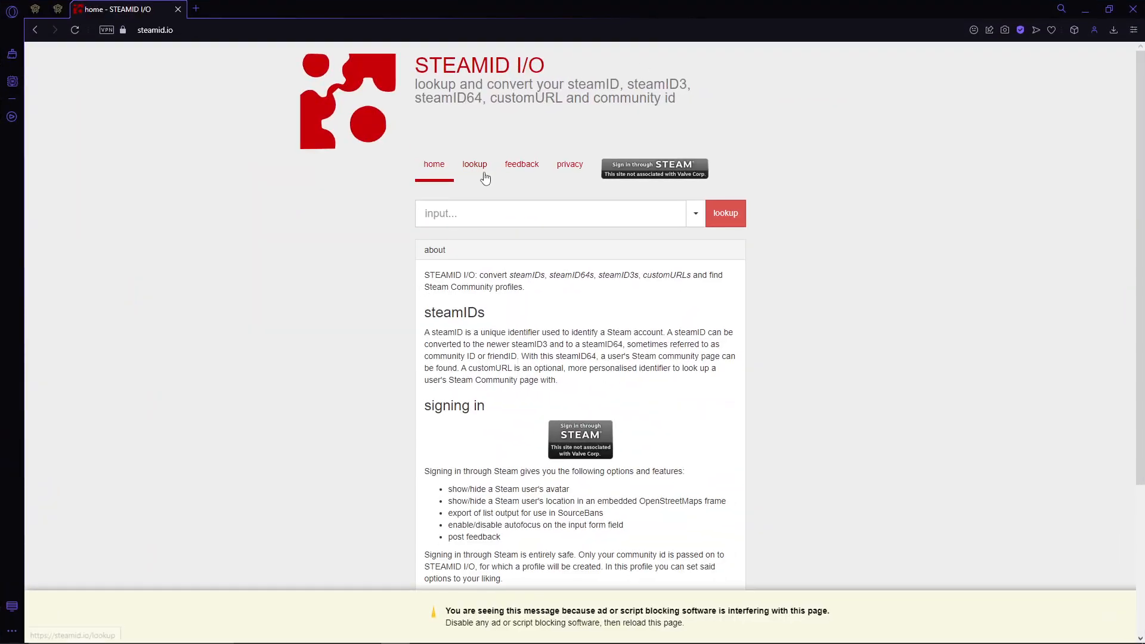
{"action": "left_click", "coordinate": [474, 164]}
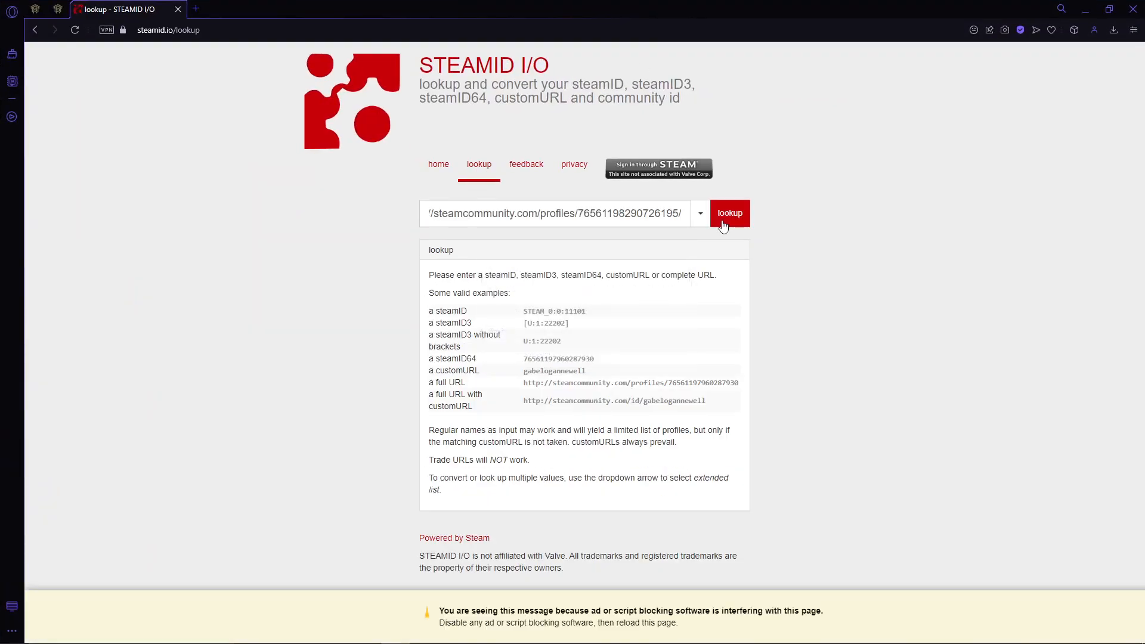
{"action": "left_click", "coordinate": [729, 212]}
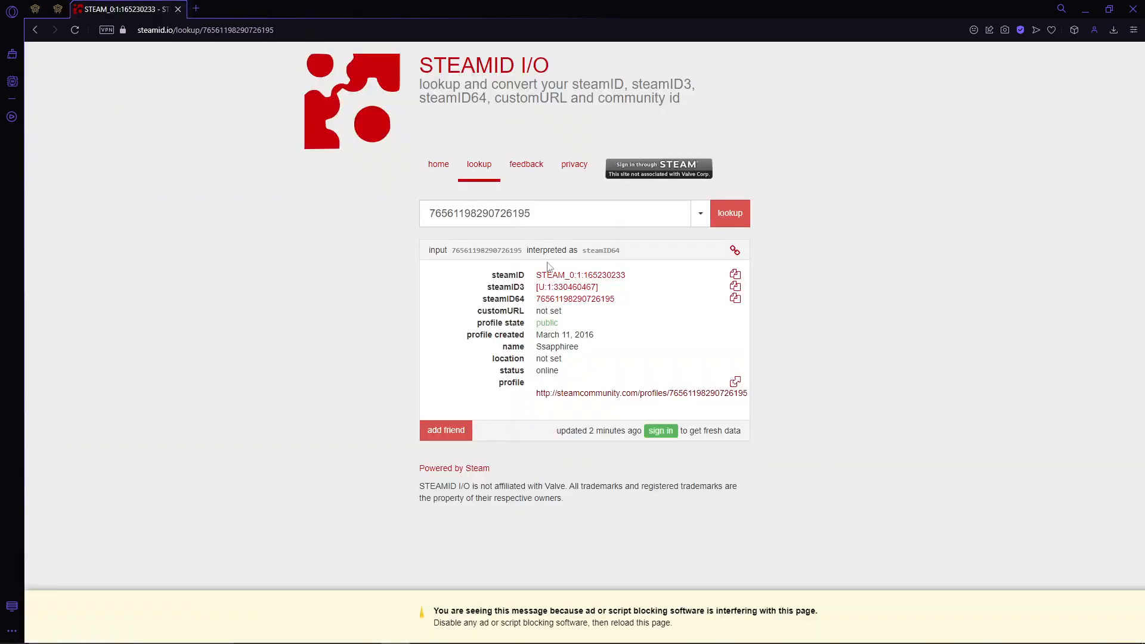
{"action": "double_click", "coordinate": [498, 298]}
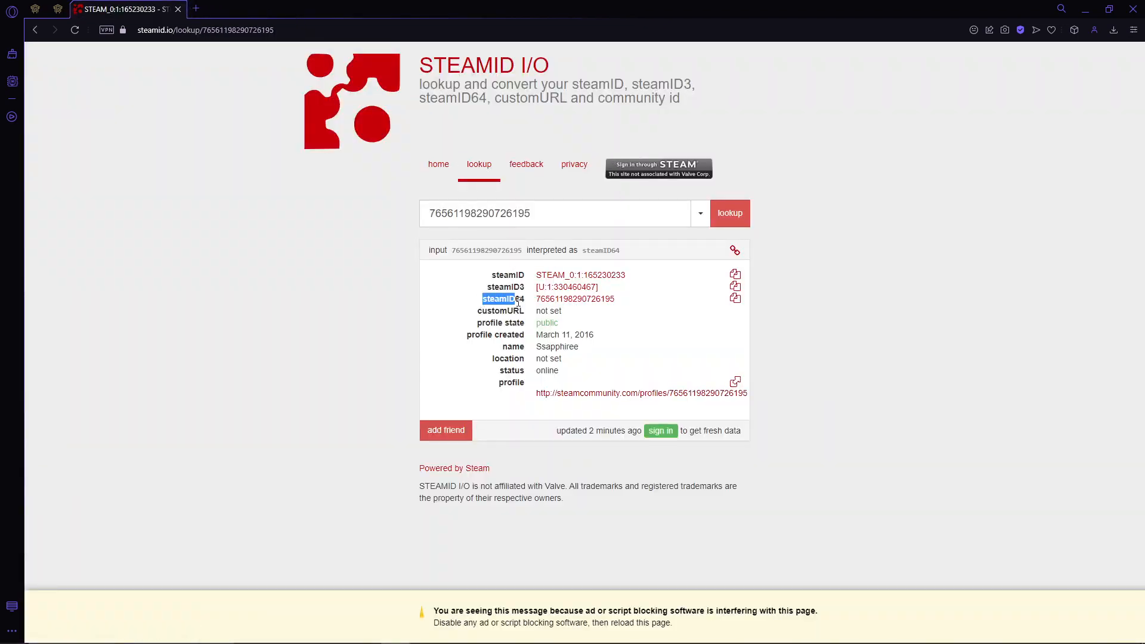
{"action": "left_click", "coordinate": [735, 298]}
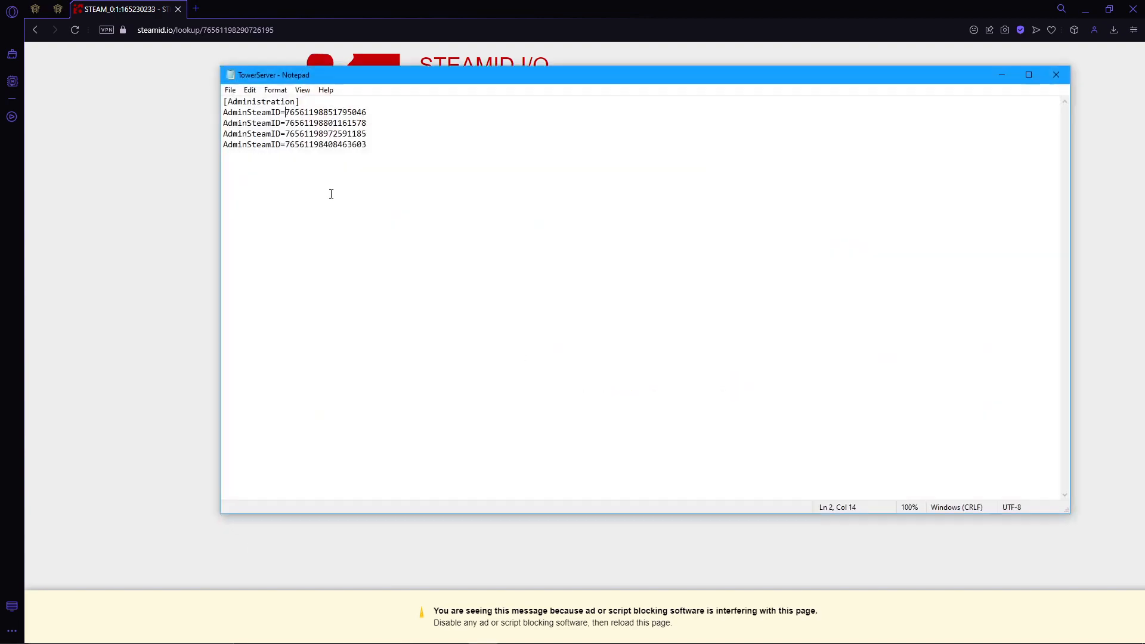
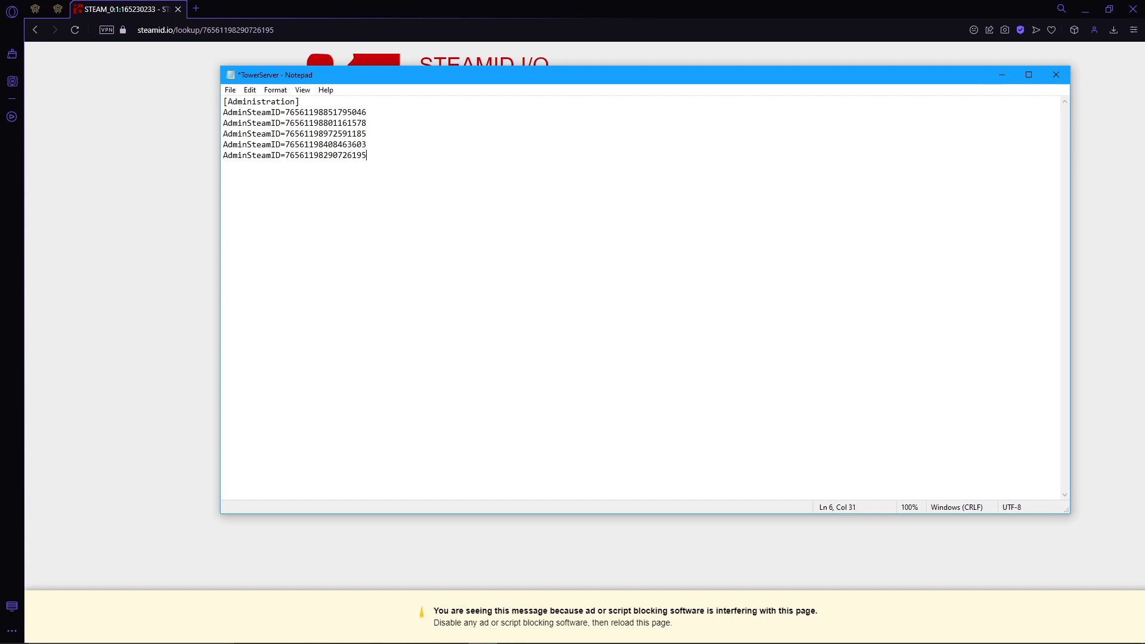
{"action": "left_click", "coordinate": [229, 90]}
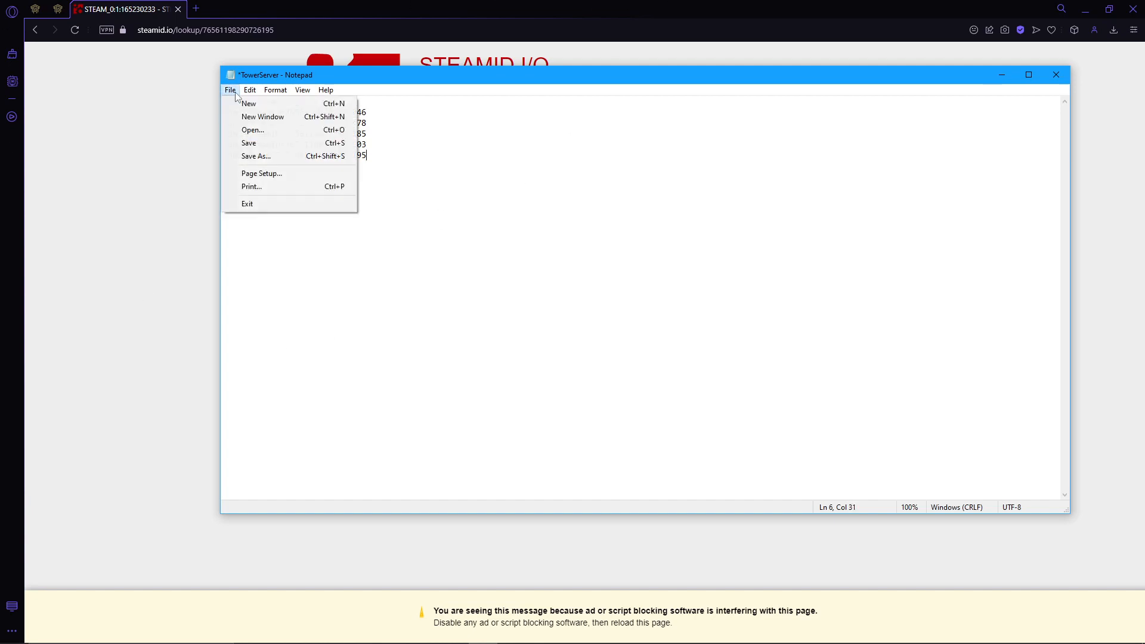
{"action": "mouse_move", "coordinate": [248, 143]}
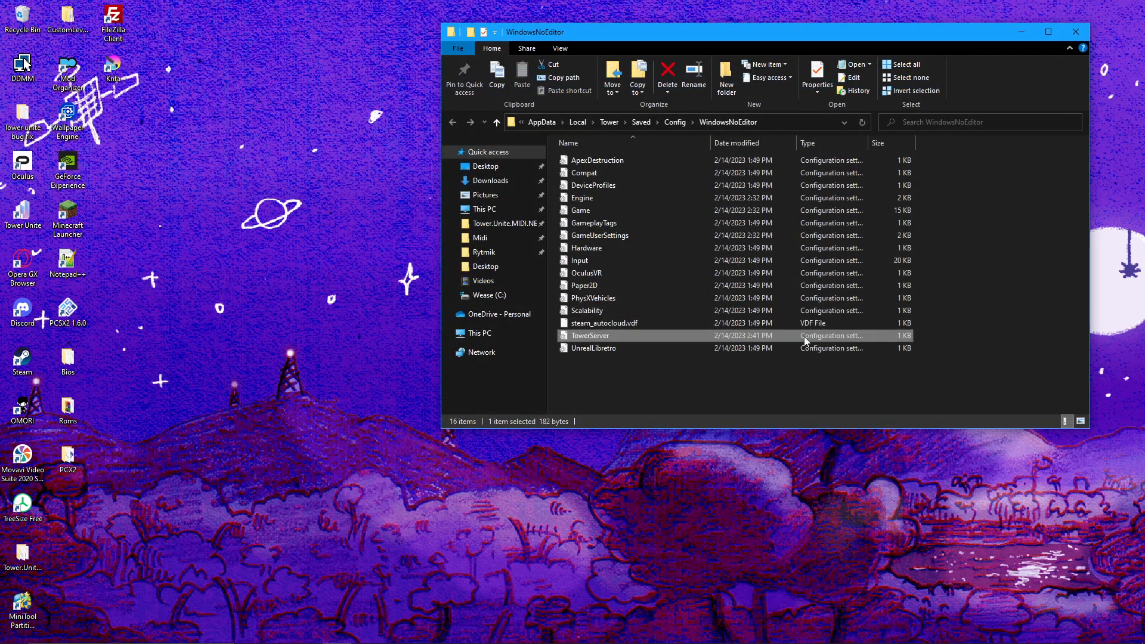
{"action": "left_click", "coordinate": [621, 322]}
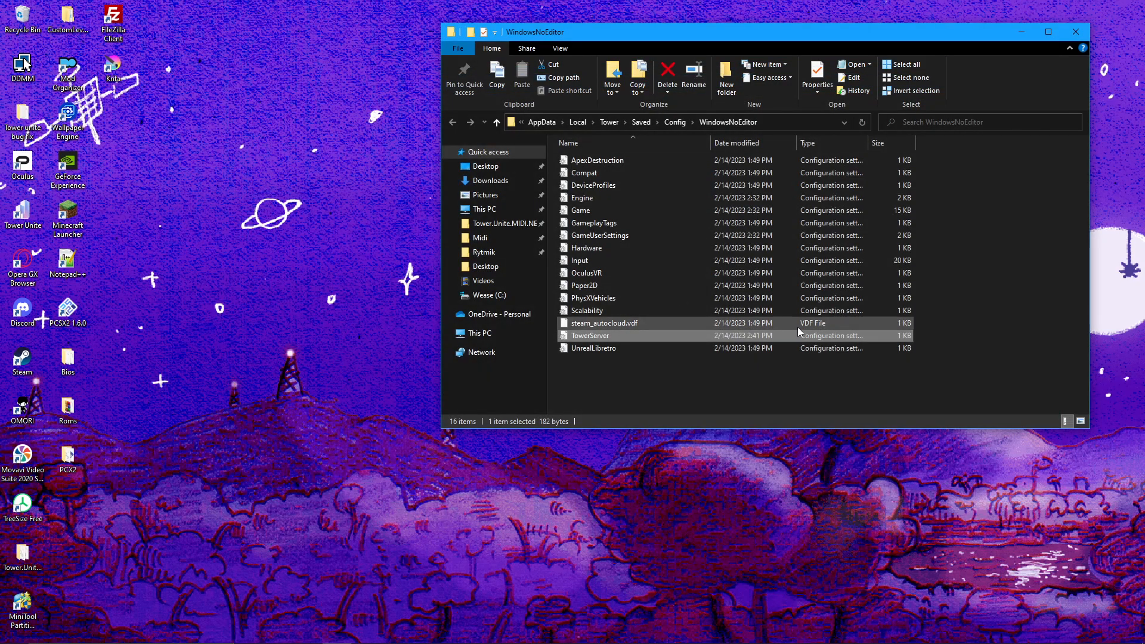
{"action": "left_click", "coordinate": [716, 393]}
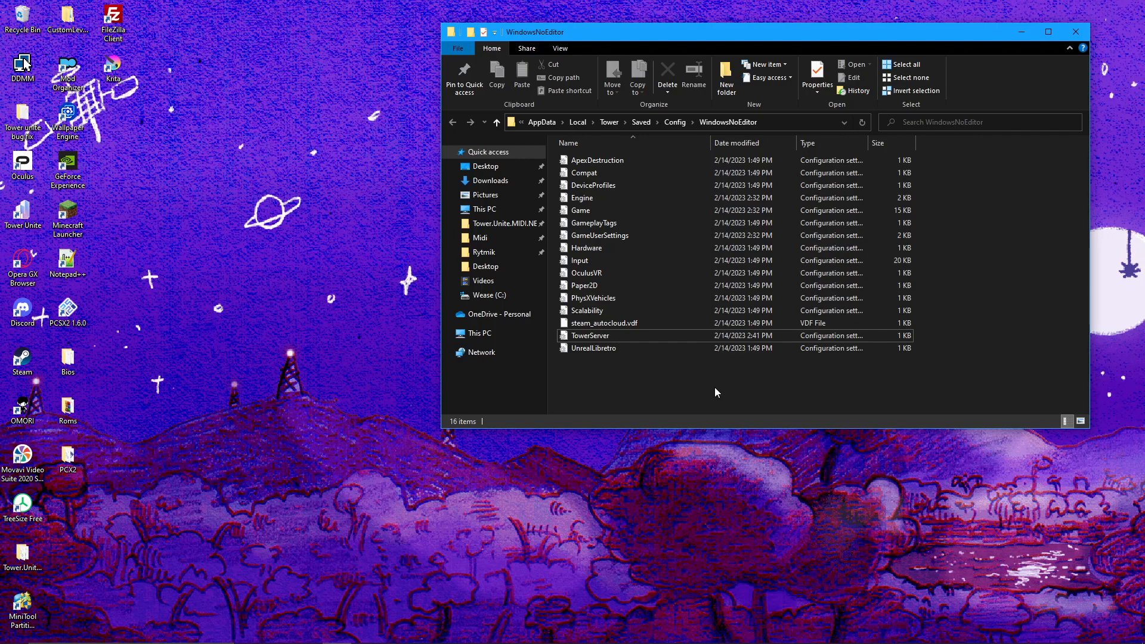
{"action": "mouse_move", "coordinate": [671, 383]}
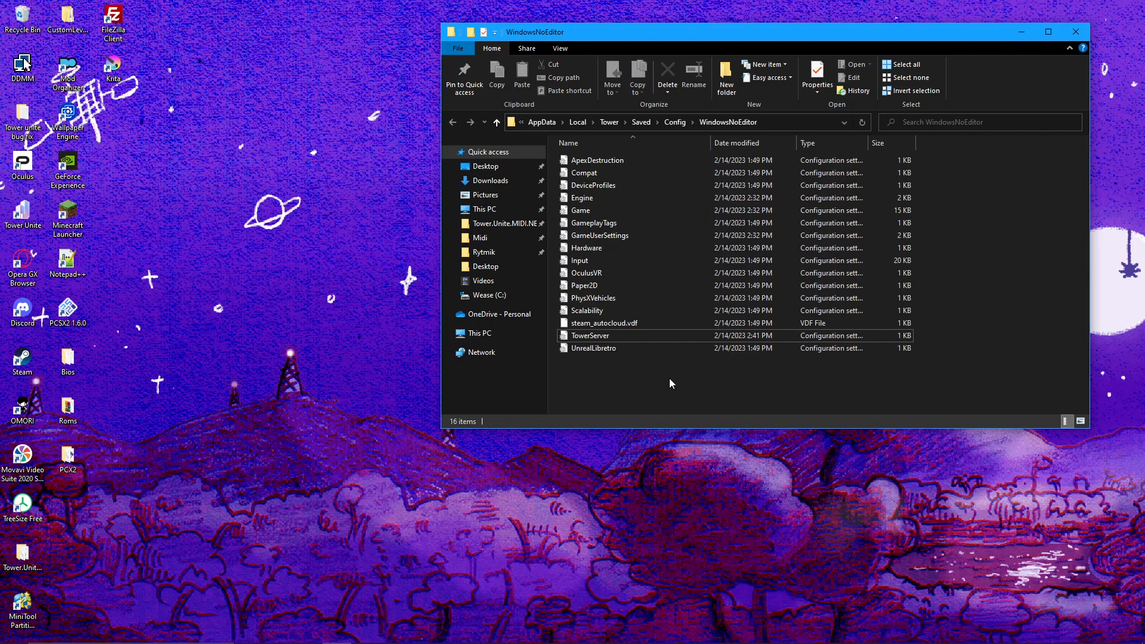
Reopen TowerServer in Notepad, check the new AdminSteamID line, and close the window.
{"action": "double_click", "coordinate": [590, 335]}
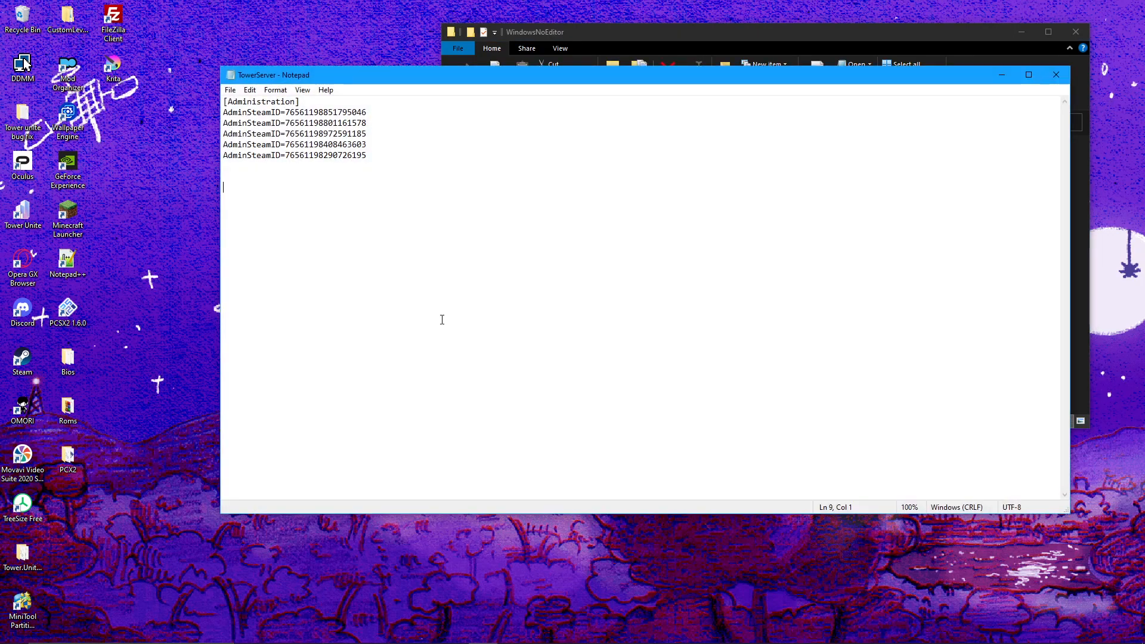
{"action": "mouse_move", "coordinate": [406, 171]}
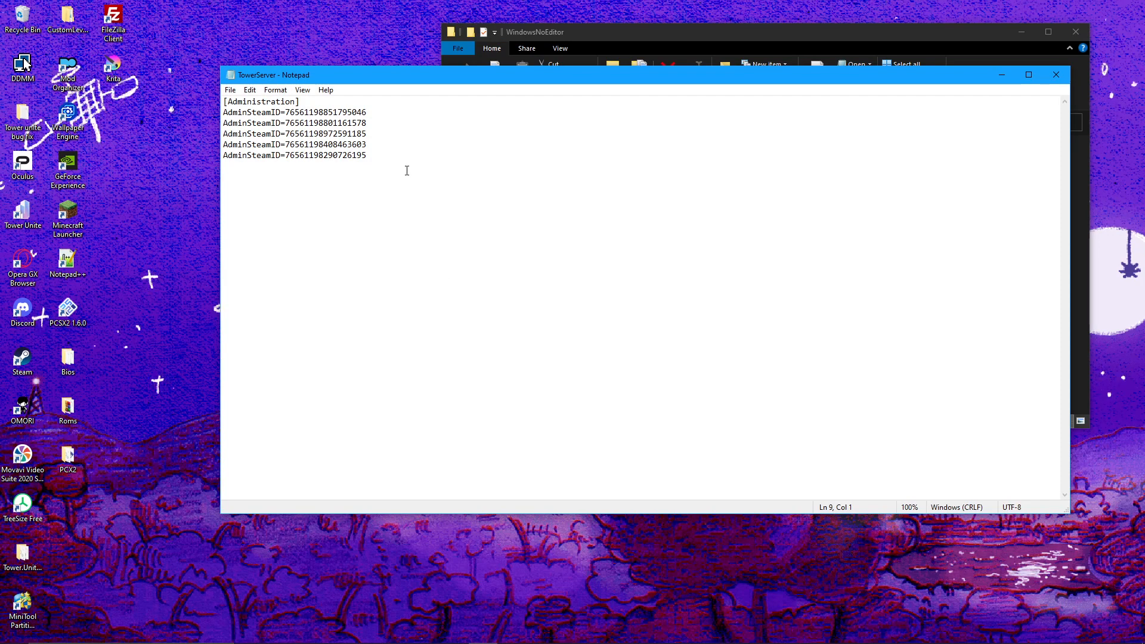
{"action": "mouse_move", "coordinate": [423, 164]}
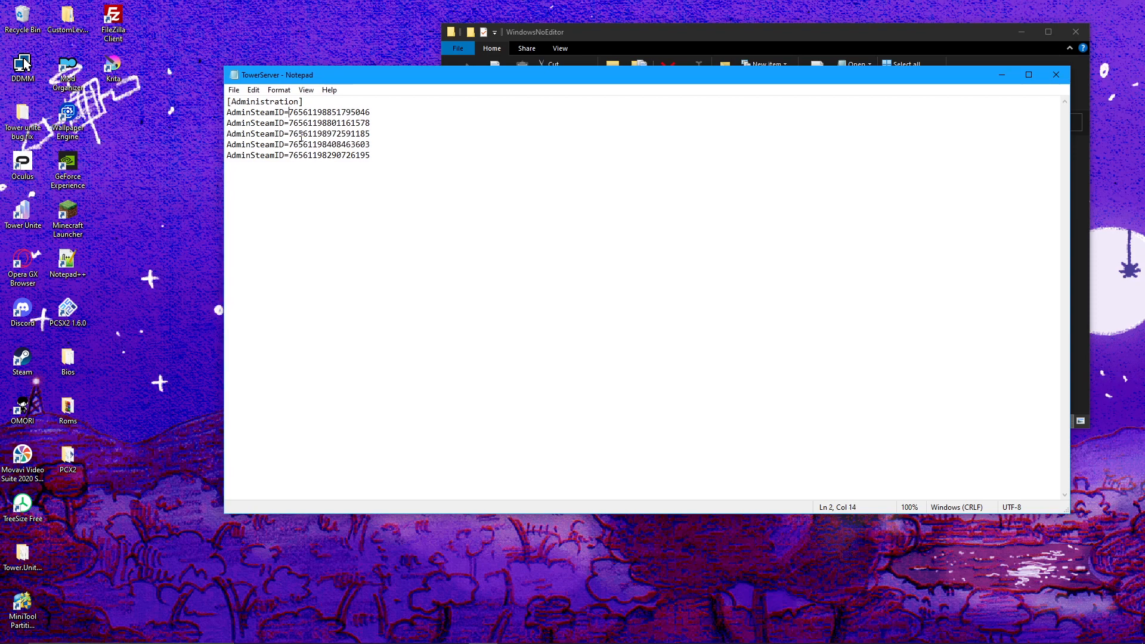
{"action": "left_click", "coordinate": [426, 215]}
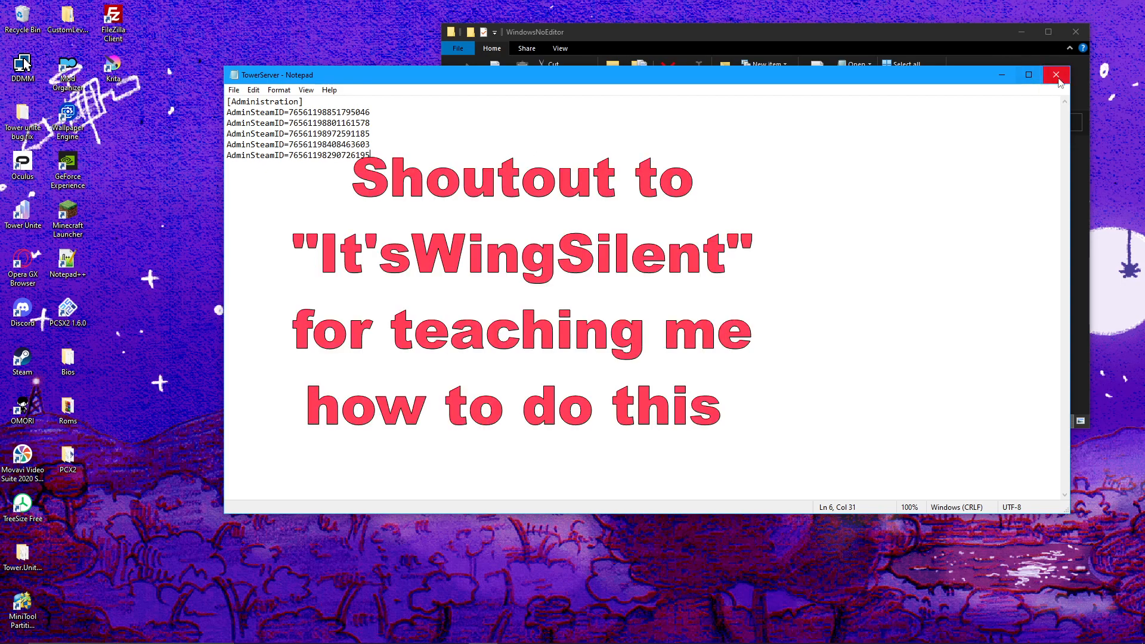
{"action": "left_click", "coordinate": [1055, 75]}
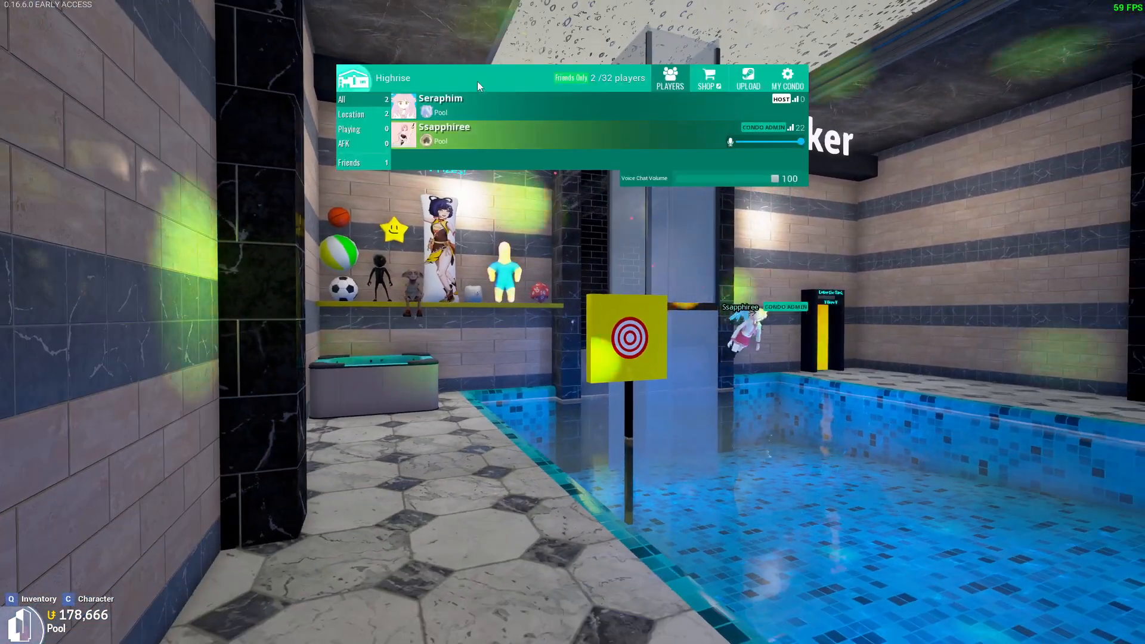
Review the friend's server-admin permissions in their profile, then return to the Overview tab.
{"action": "left_click", "coordinate": [445, 128]}
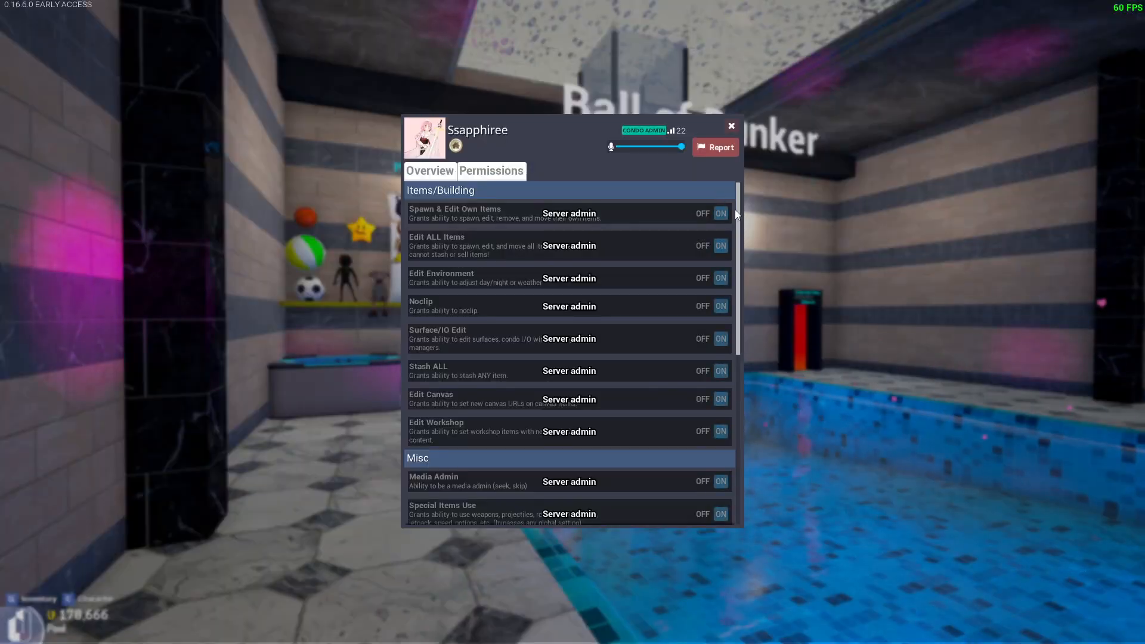
{"action": "scroll", "scroll_direction": "down", "scroll_amount": 3}
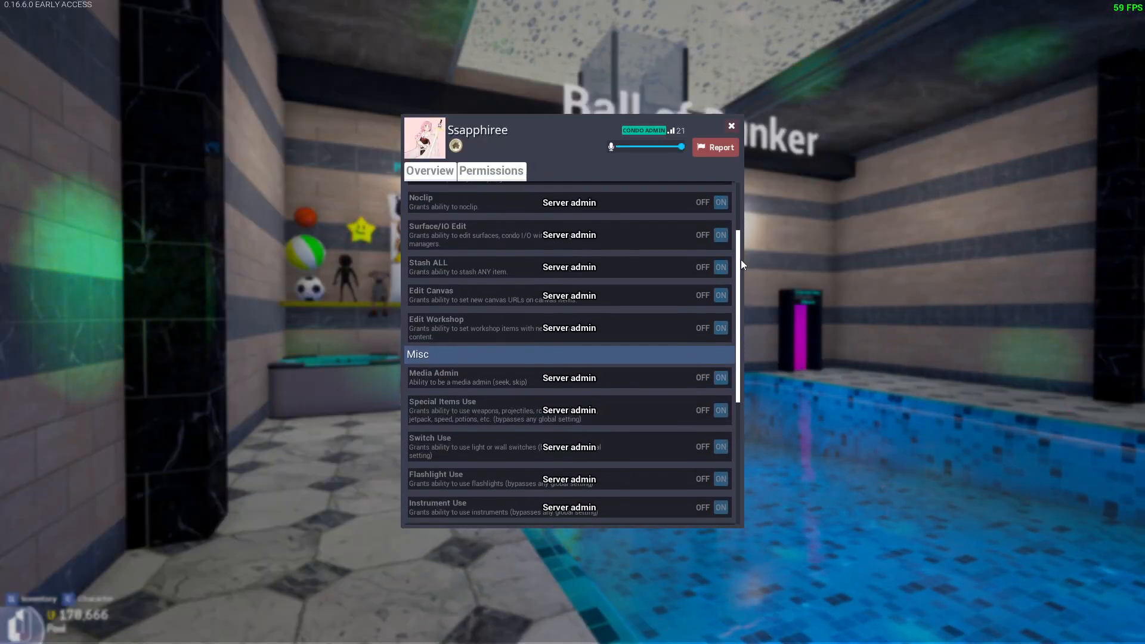
{"action": "scroll", "scroll_direction": "down", "scroll_amount": 3}
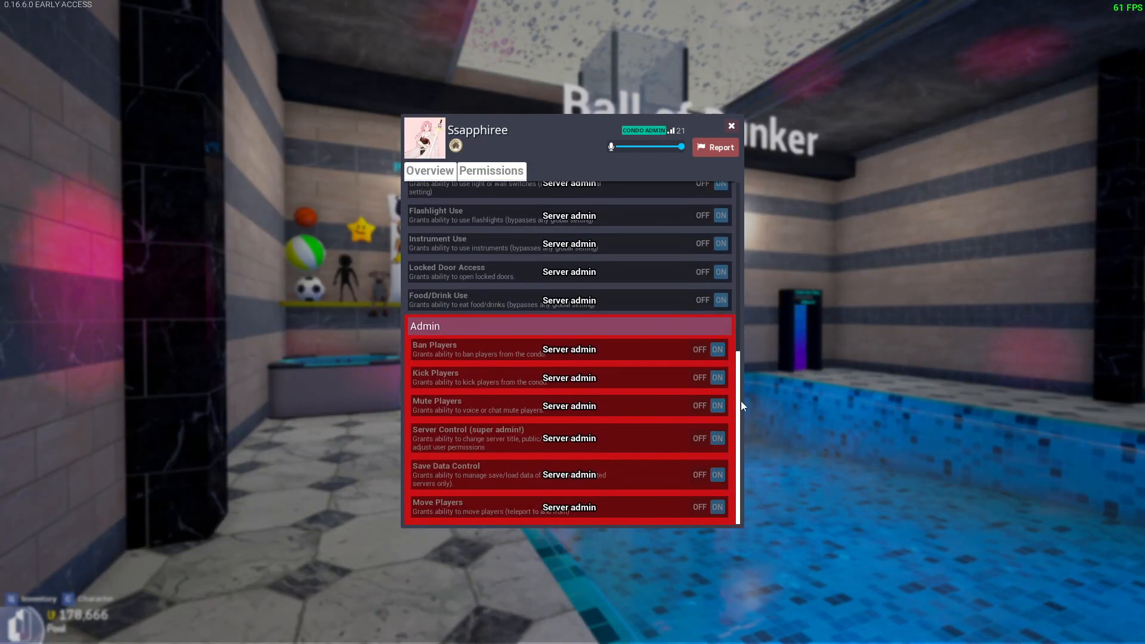
{"action": "left_click", "coordinate": [430, 171]}
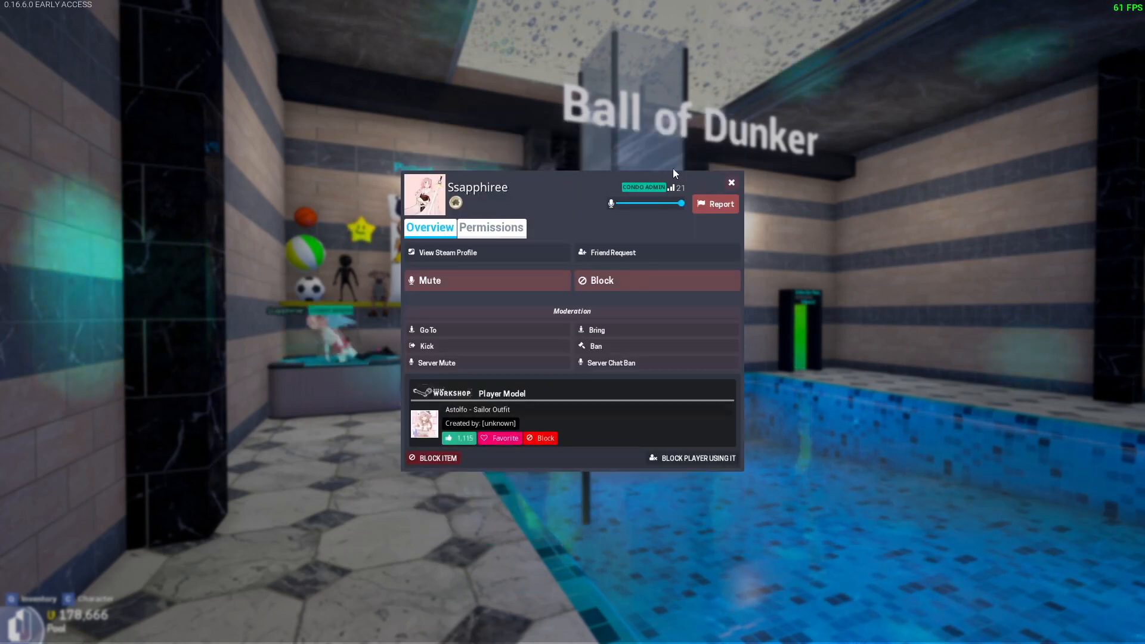